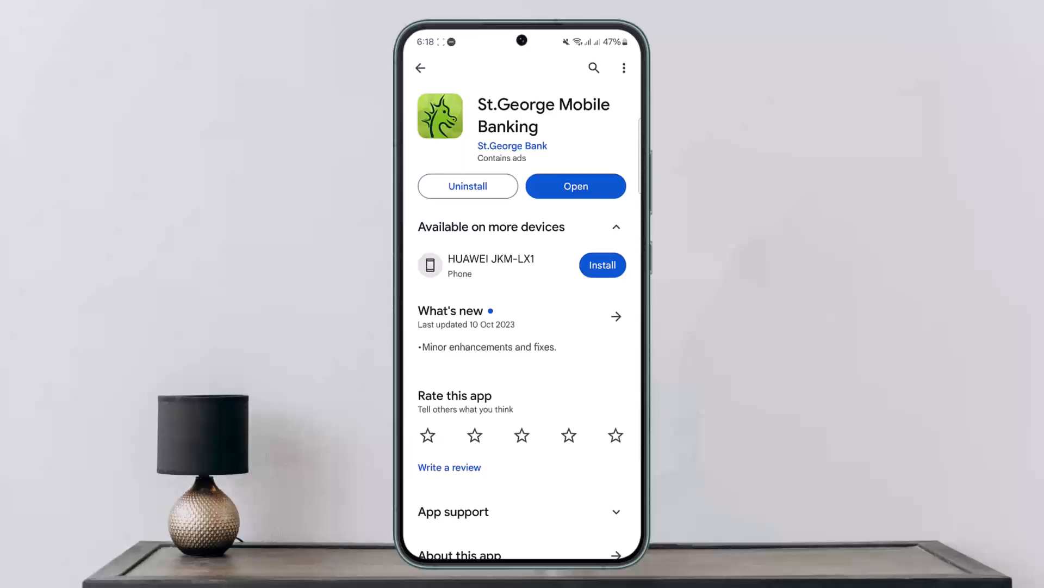
- Launch the installed St.George Mobile Banking app from its Play Store page to the dragon splash screen
{"action": "left_click", "coordinate": [576, 186]}
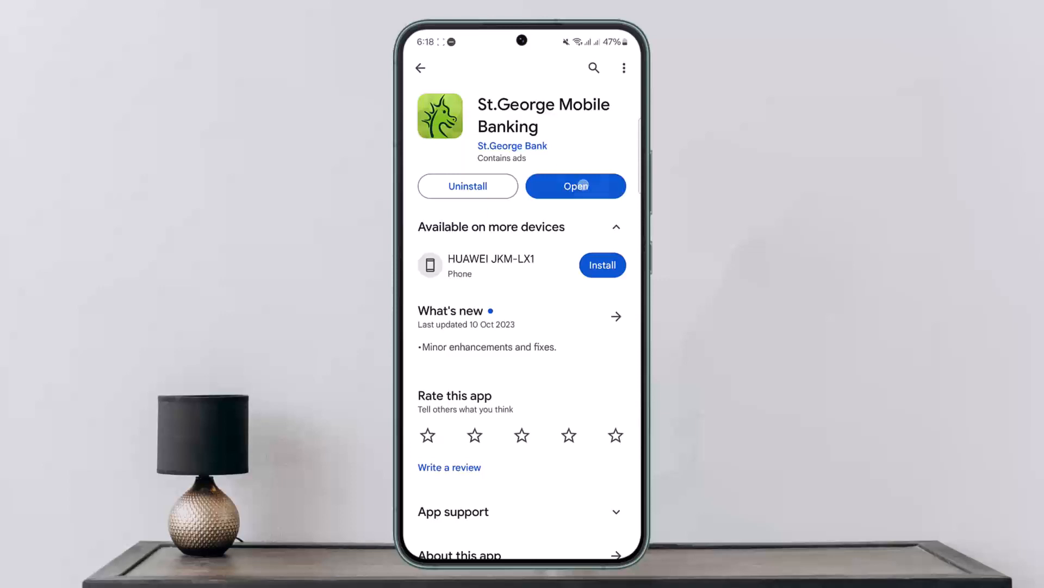
{"action": "left_click", "coordinate": [575, 186]}
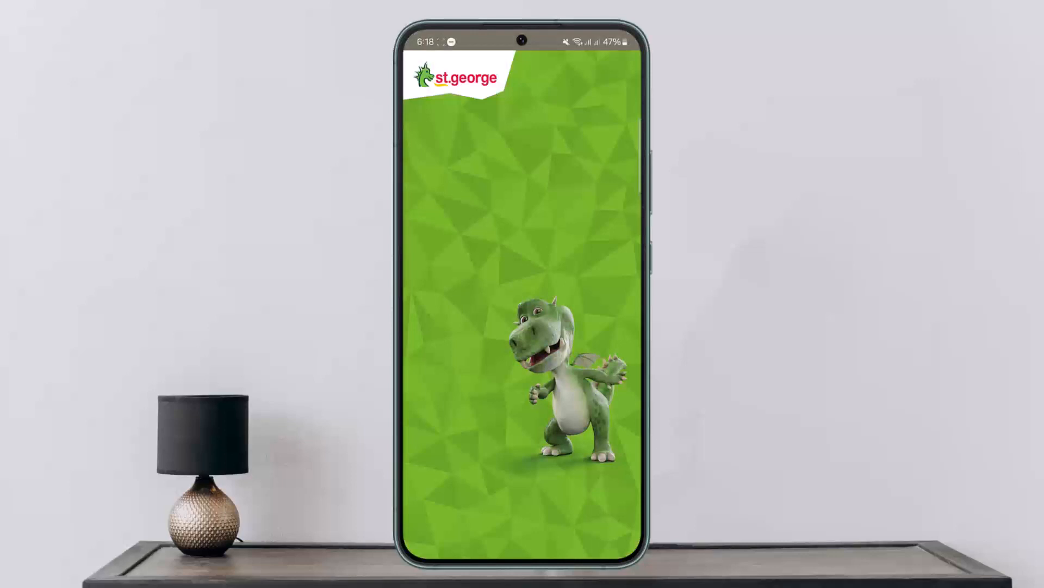